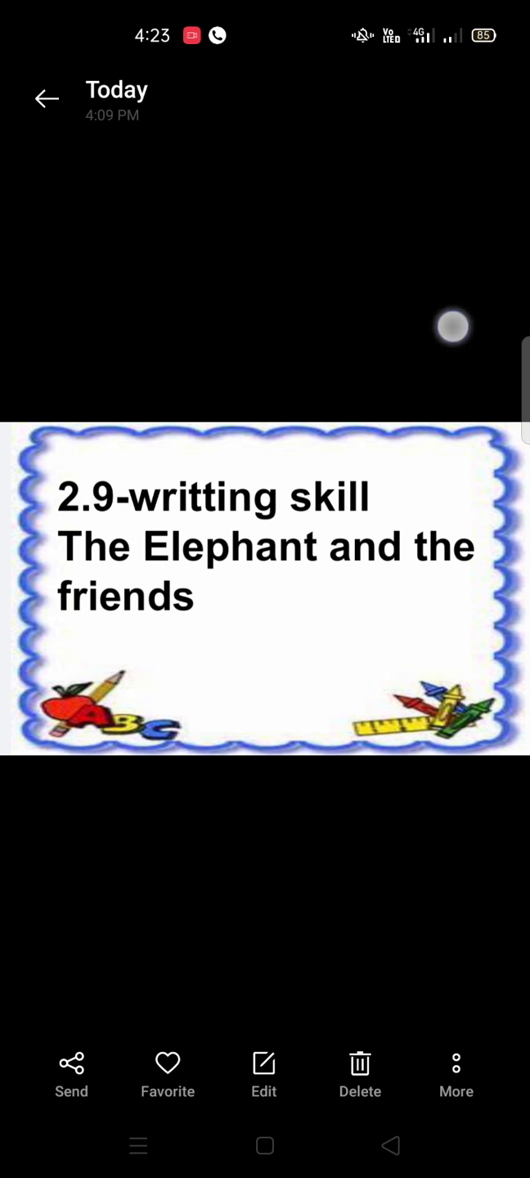
Hide the top bar and bottom toolbar so 'The Elephant and the friends' title image fills the screen
{"action": "left_click", "coordinate": [265, 602]}
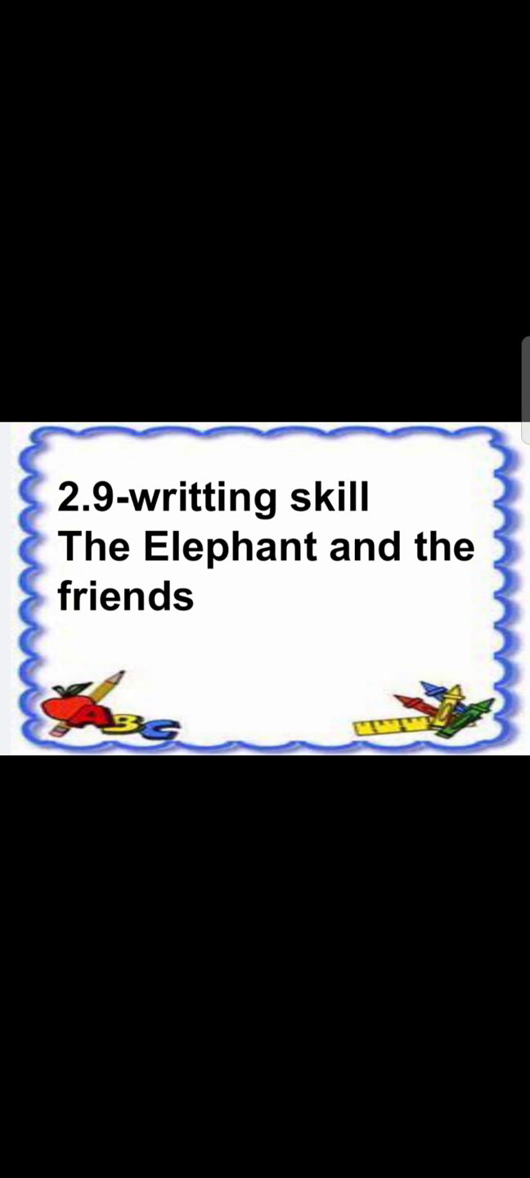